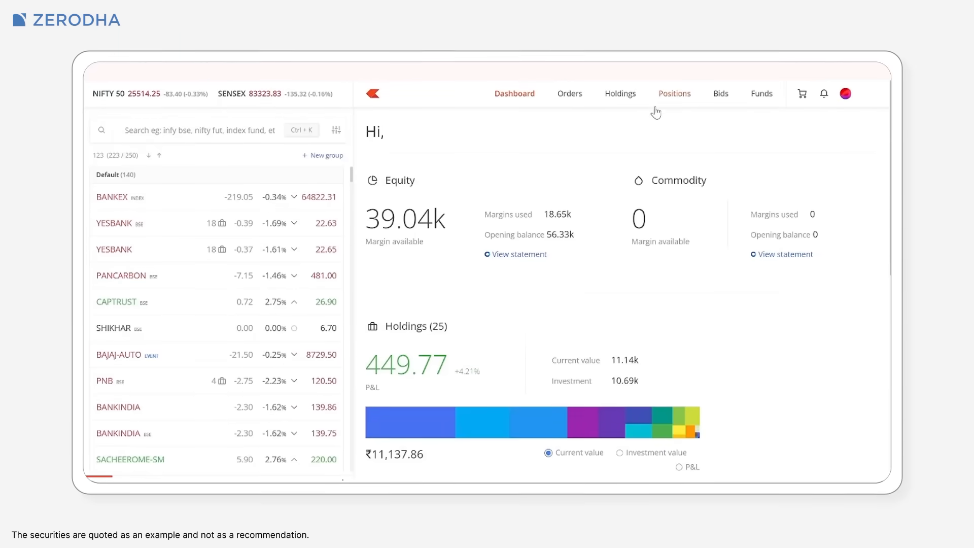
- Open the Positions page listing instruments with quantities, average prices, LTP and P&L
click(674, 93)
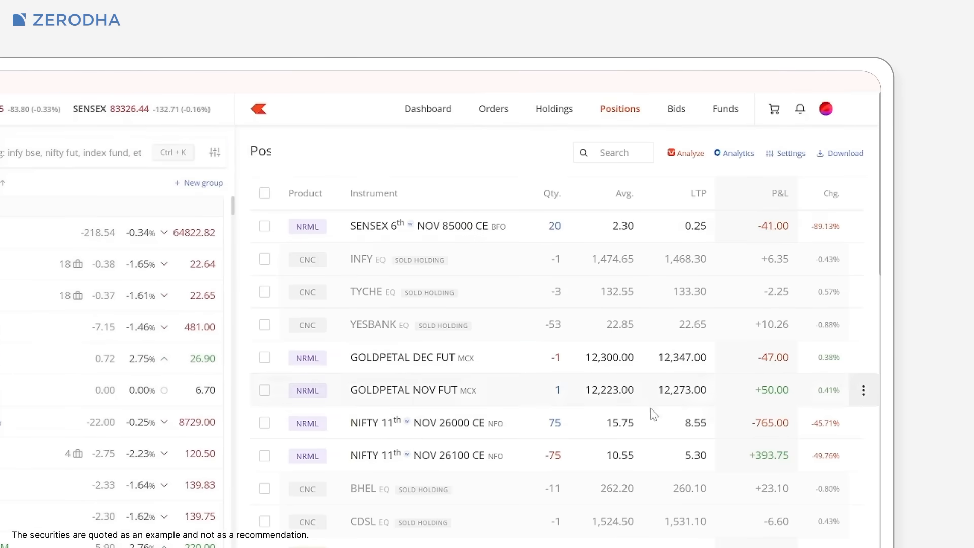
scroll(down, 3)
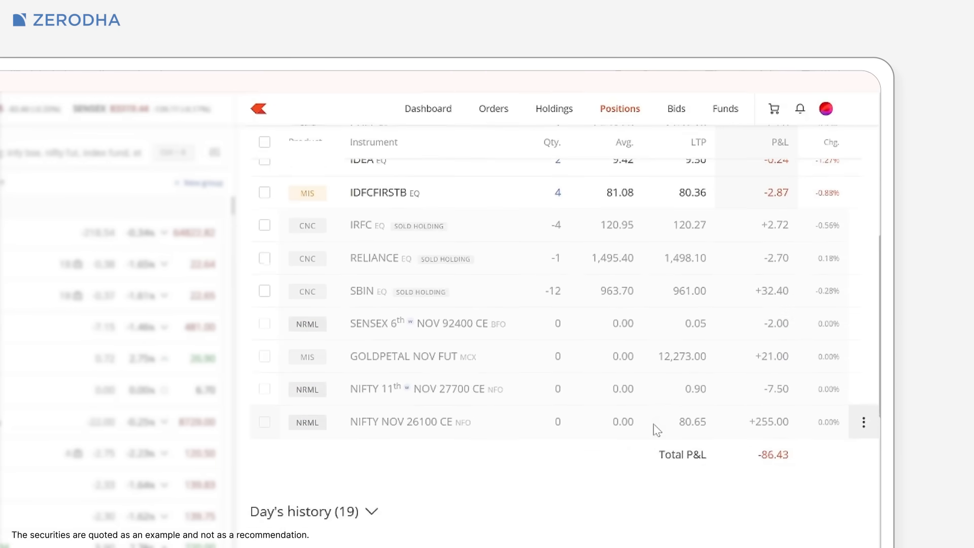
click(513, 94)
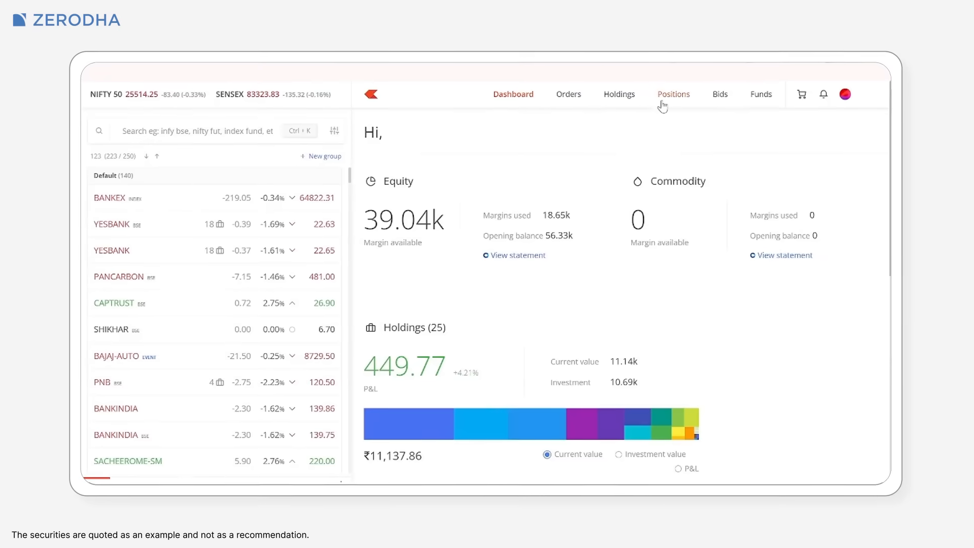
click(673, 94)
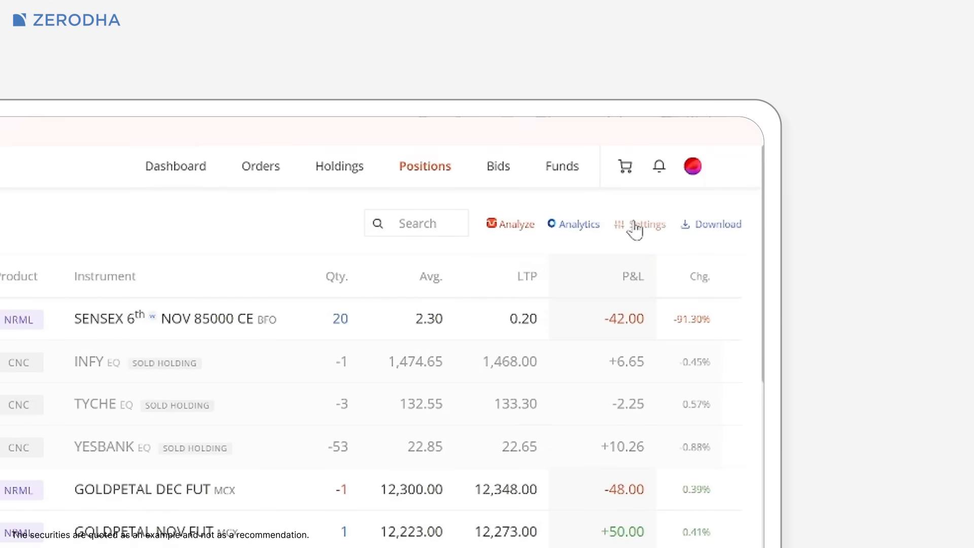
- Group positions by Underlying and review the Equity, GOLDPETAL, NIFTY 50 and SENSEX subtotals
click(646, 224)
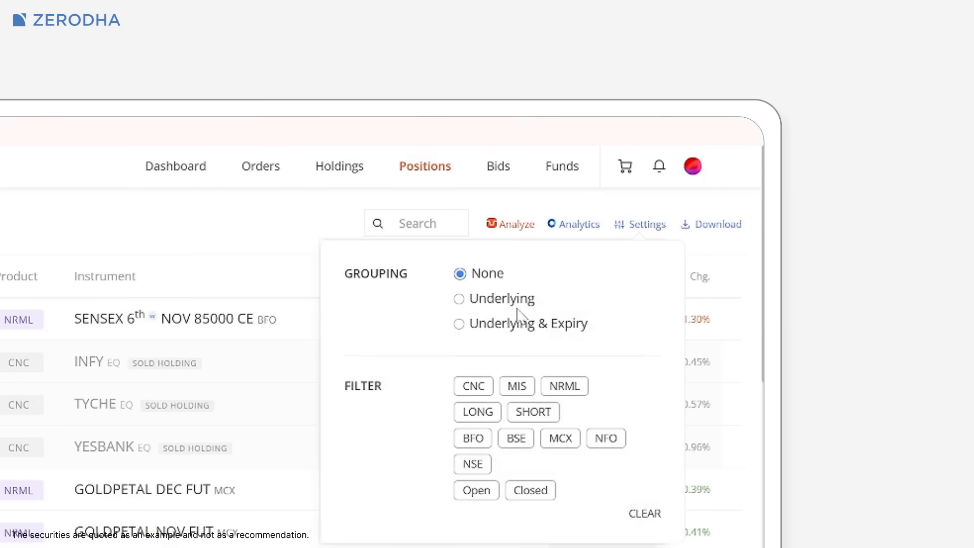
click(710, 172)
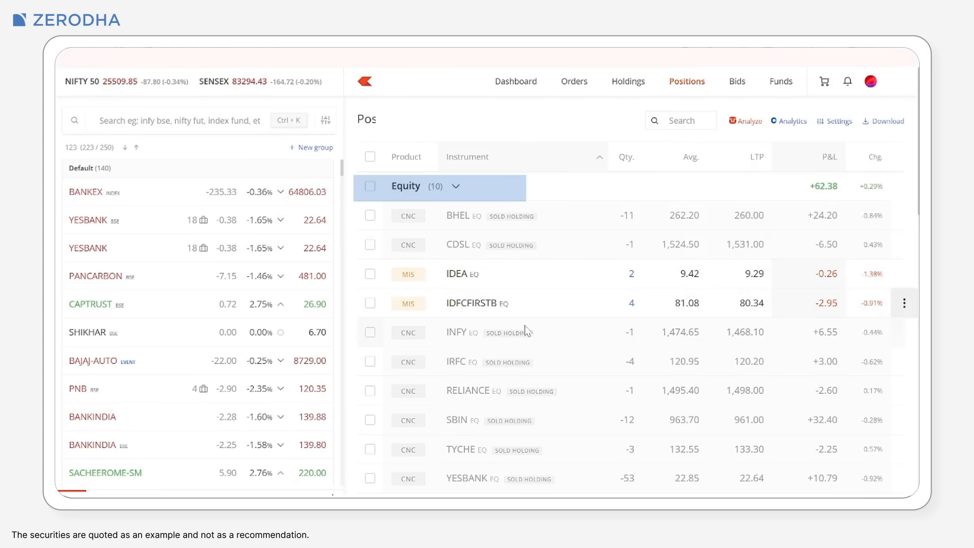
scroll(down, 3)
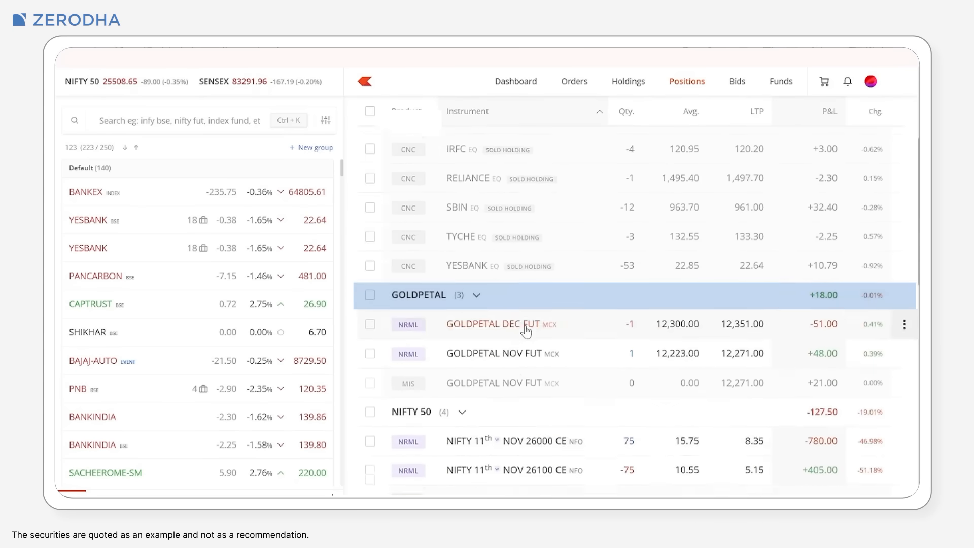
scroll(down, 3)
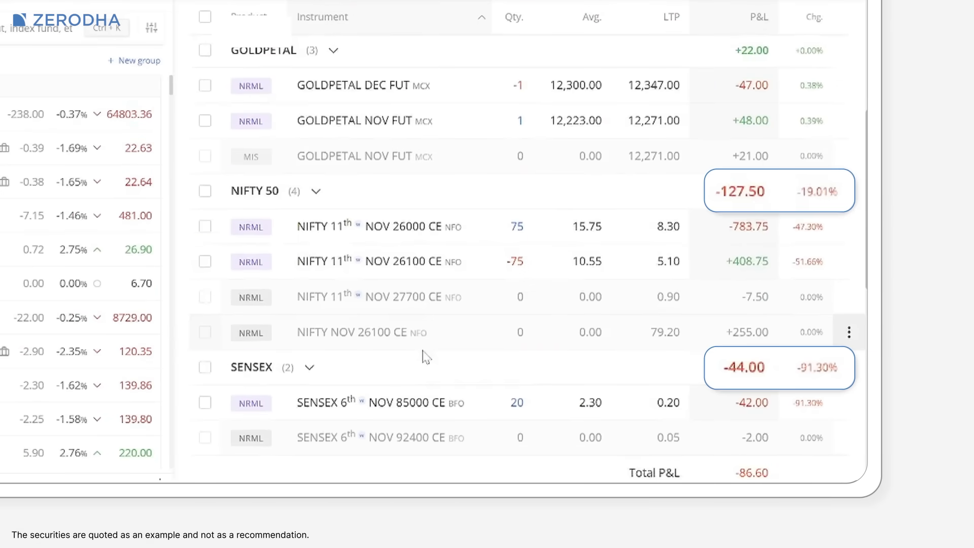
click(780, 115)
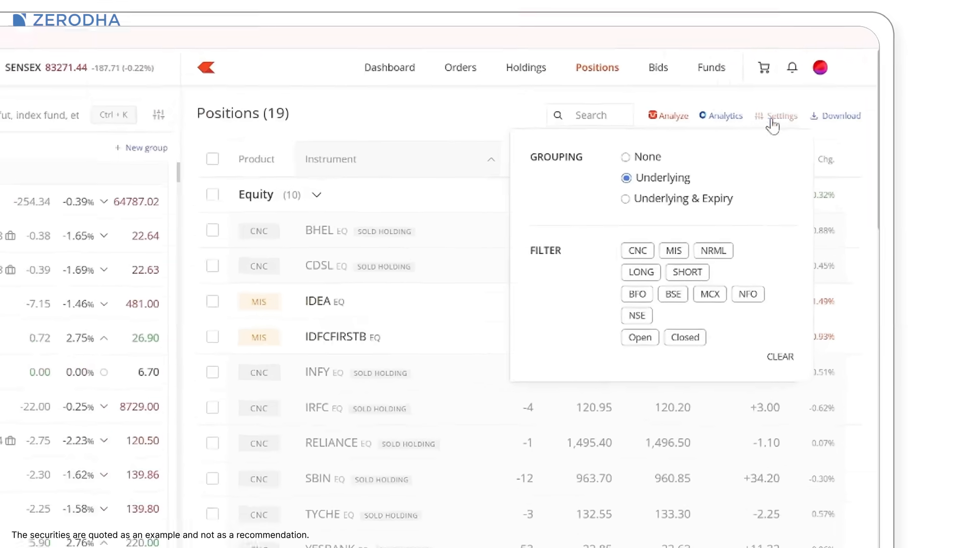
- Switch grouping to Underlying & Expiry and expand the GOLDPETAL expiry groups
click(625, 198)
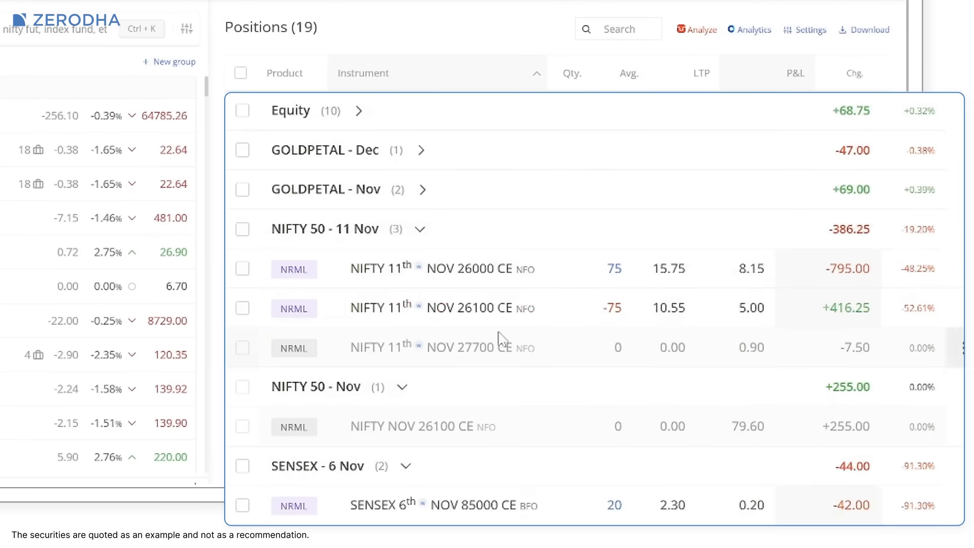
click(810, 29)
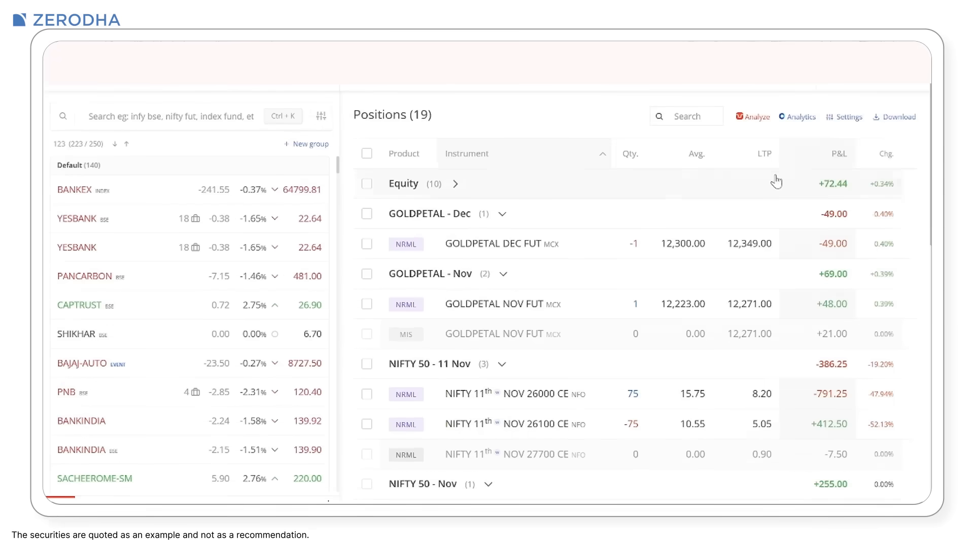
- Set Grouping to None and filter the positions to CNC products only
click(843, 116)
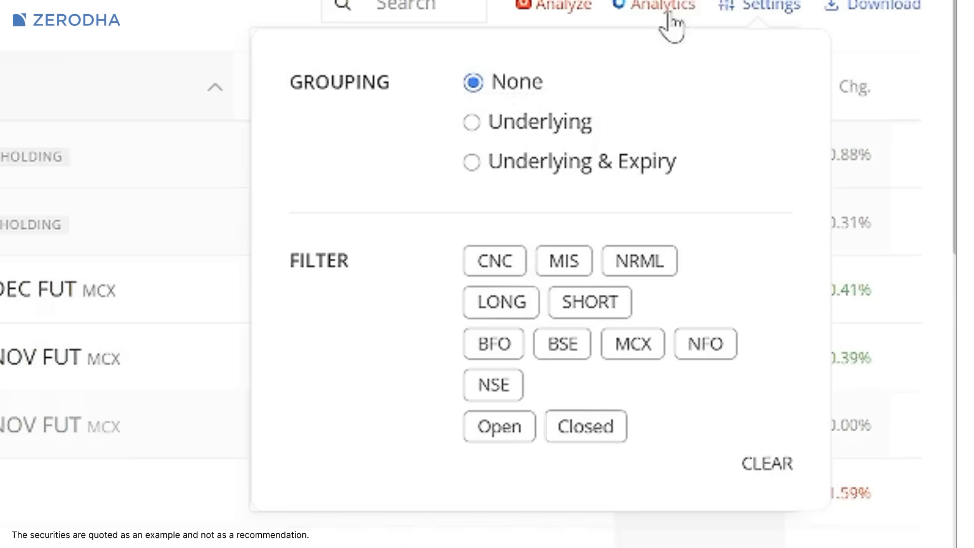
click(636, 287)
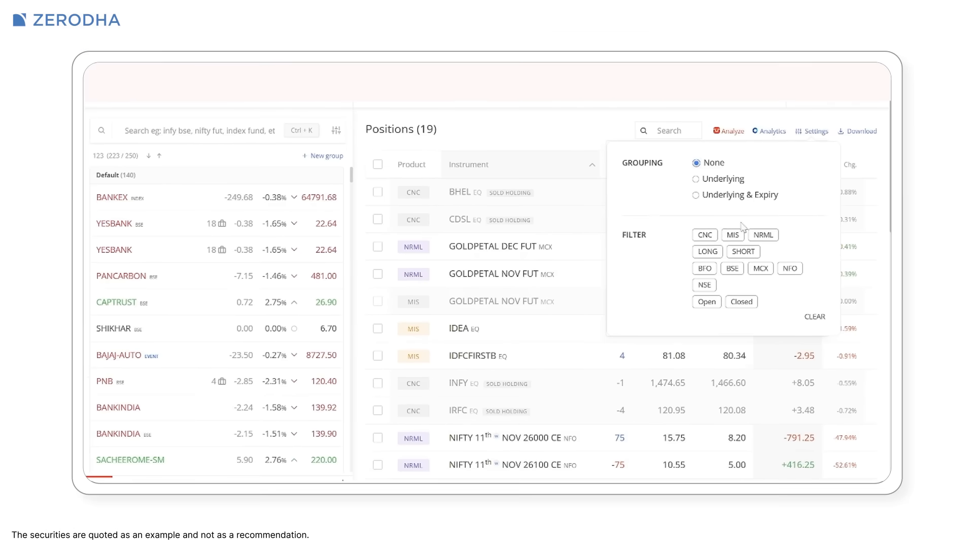
click(704, 235)
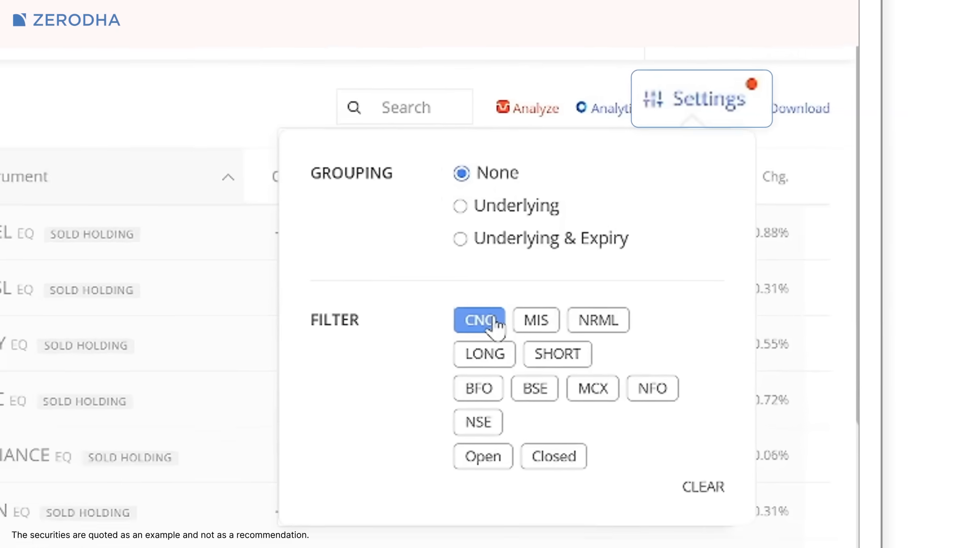